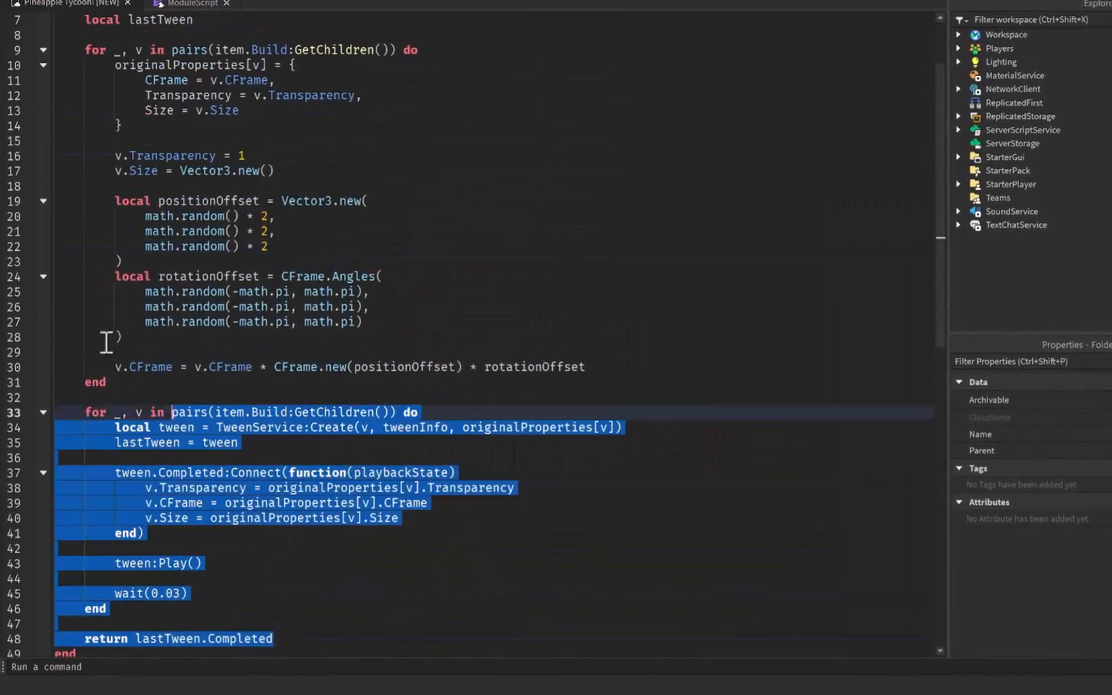
Delete the existing tween-animation code, leaving the ModuleScript empty.
key(Delete)
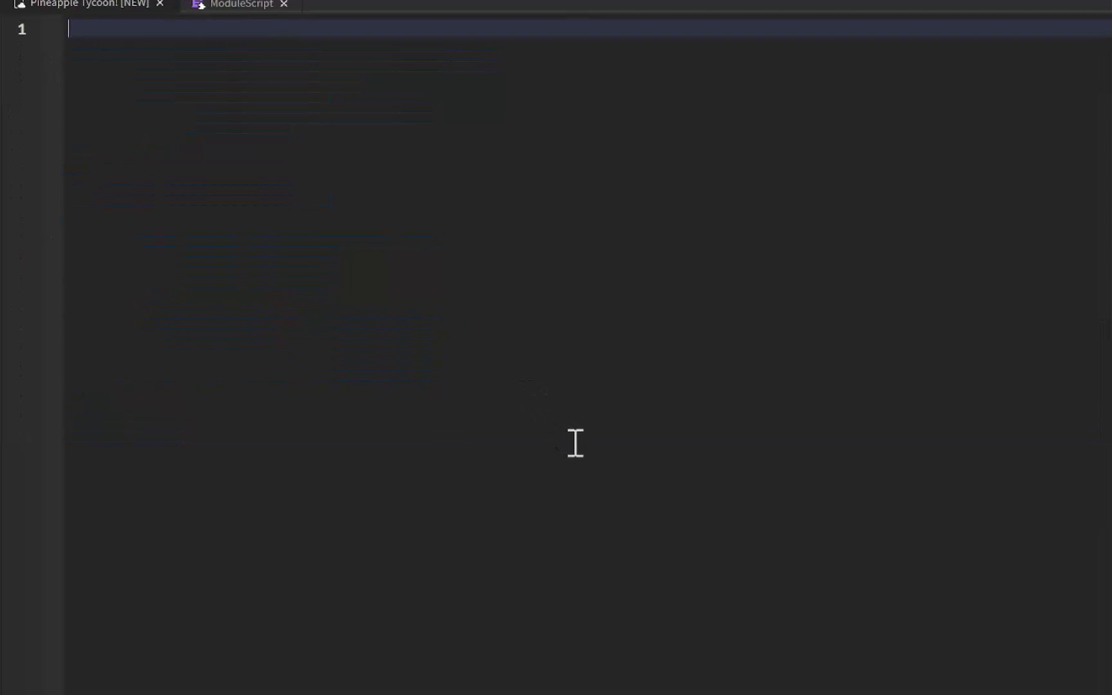
Type a print("Help m") line, then begin the UserInputService declaration.
text(print("Help m"))
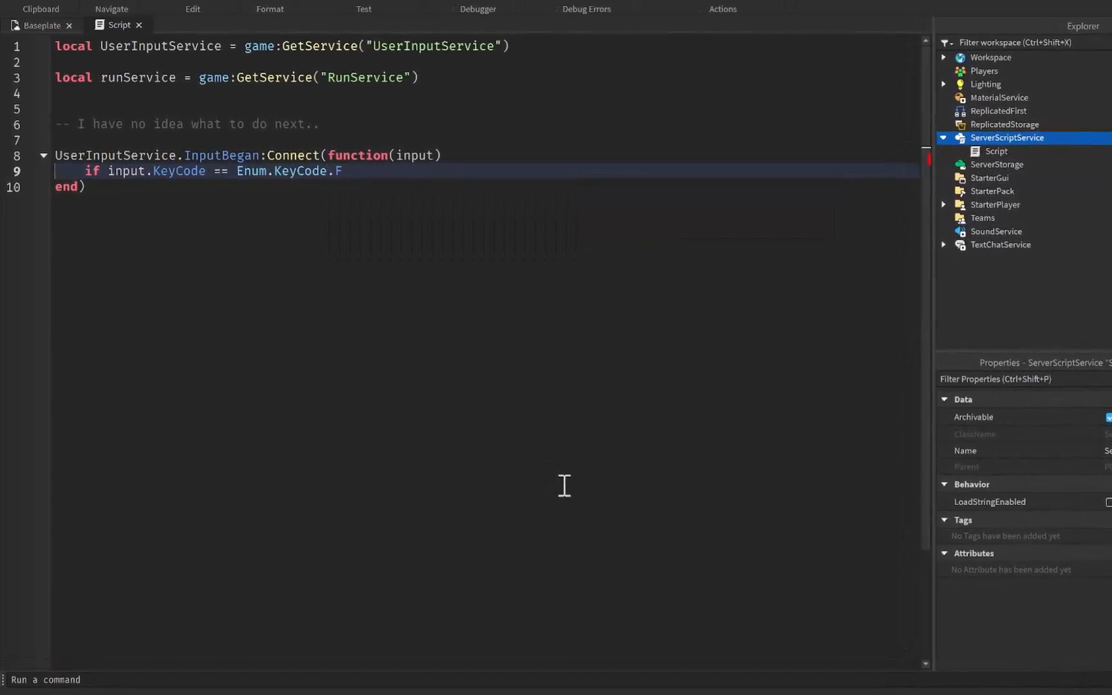
text(print()
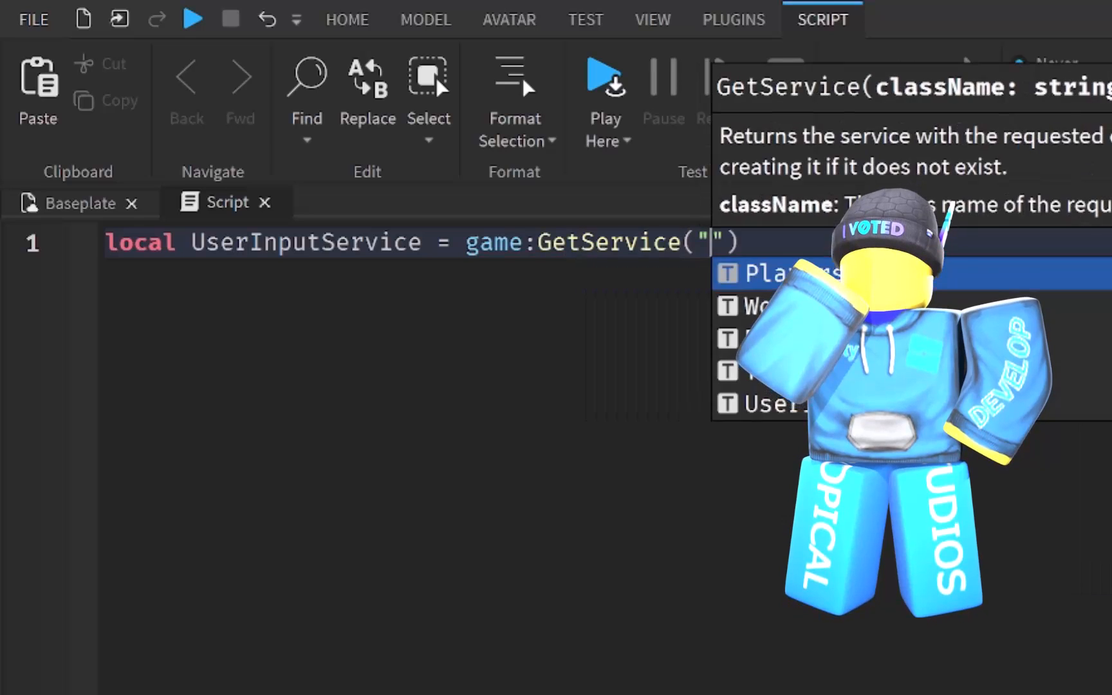
Complete game:GetService("UserInputService") and add the RunService line.
text(UserInputService"))
text(local runService = game:GetService("RunService)
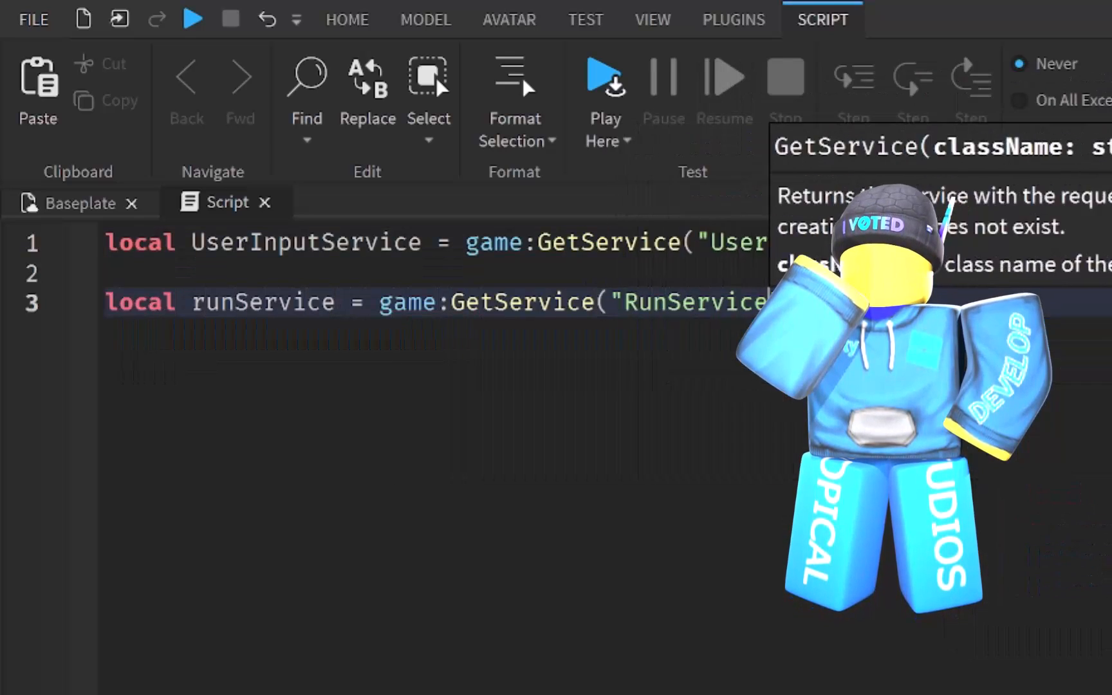
click(604, 75)
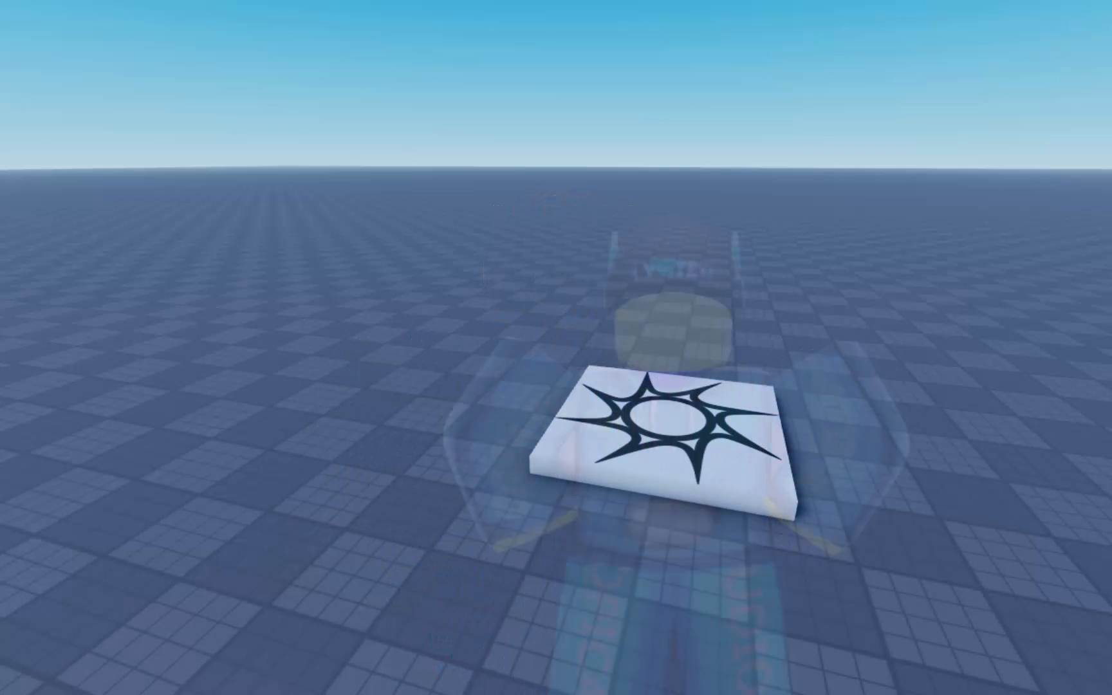